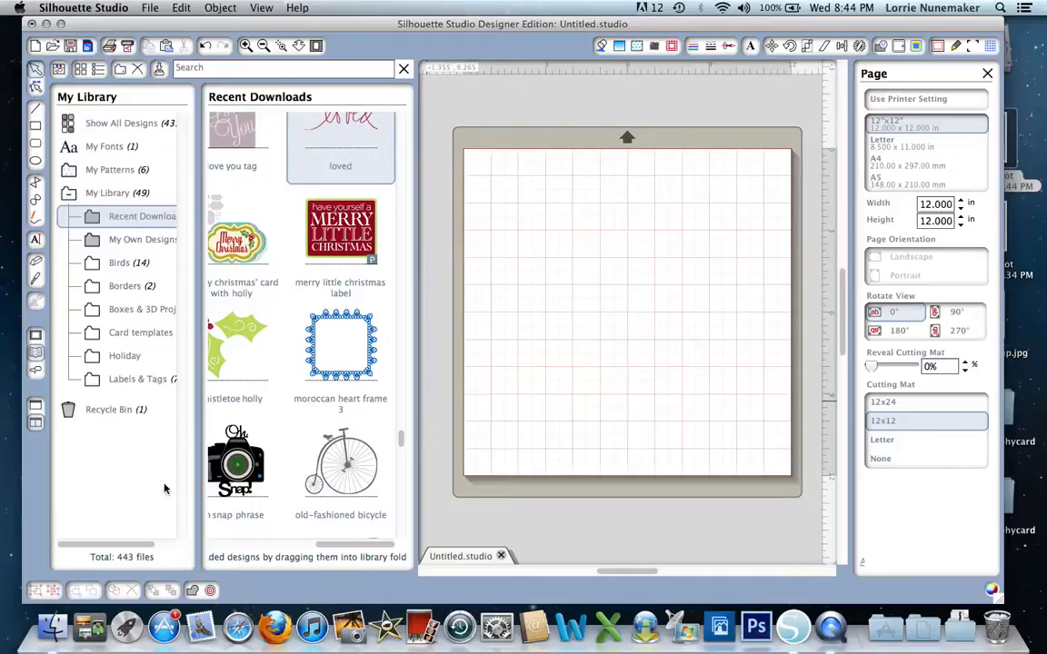
mouse_move(304, 394)
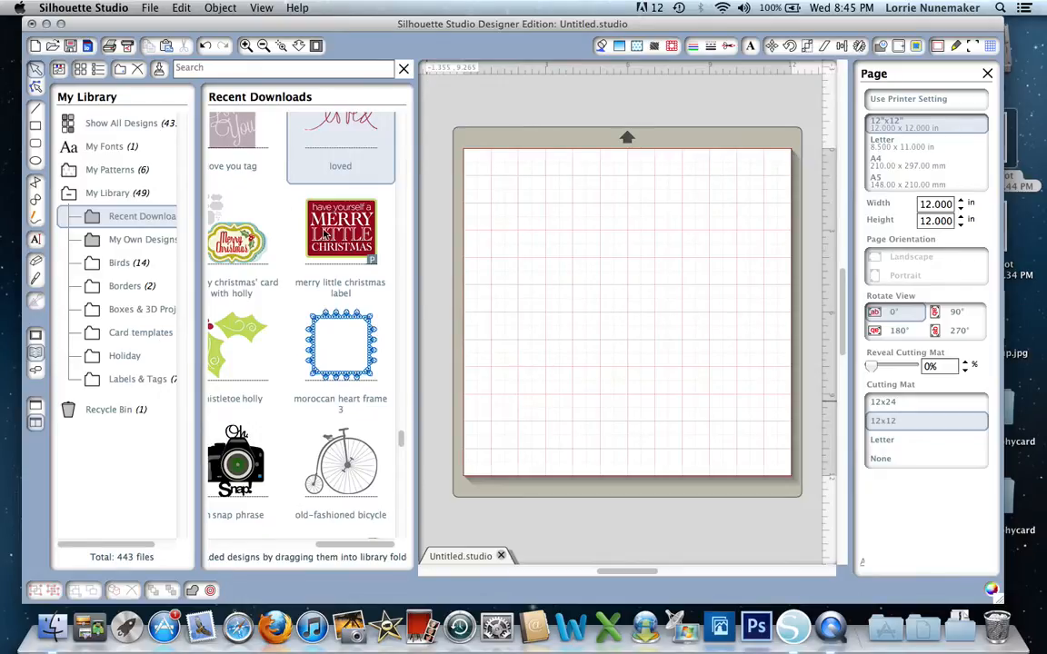
mouse_move(341, 232)
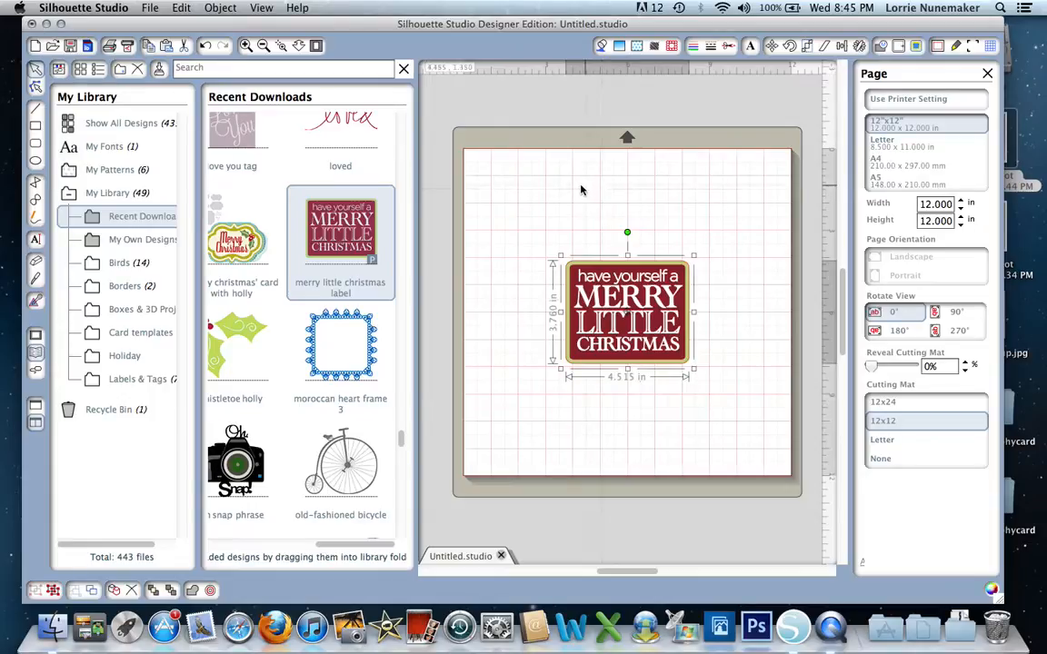
mouse_move(102, 308)
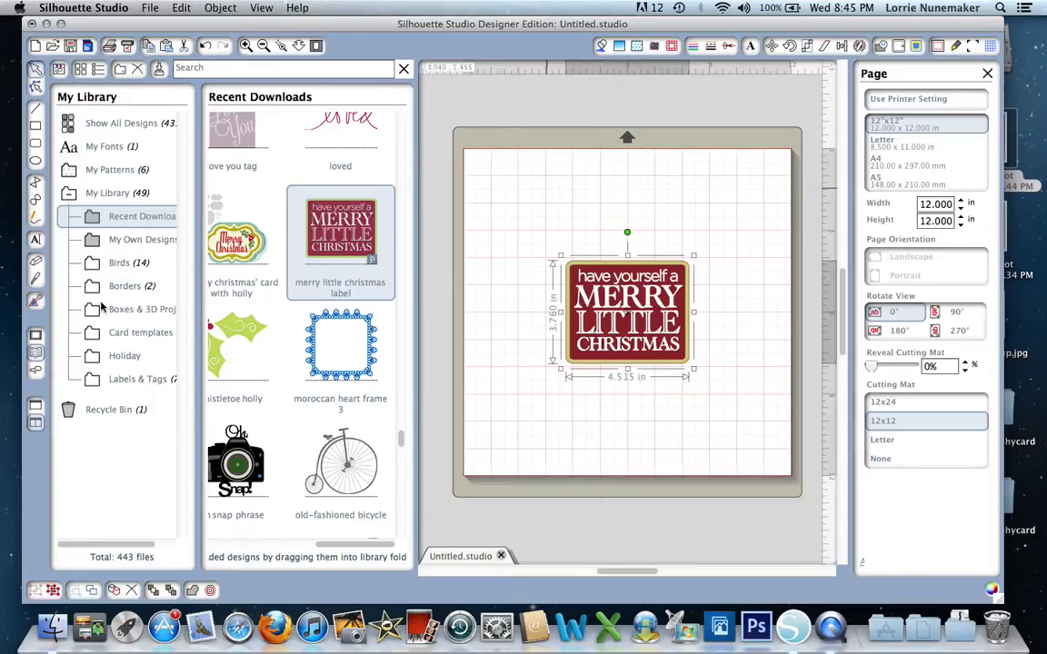
Step: Hide the library panel and move the Christmas label up and to the right on the mat
click(403, 68)
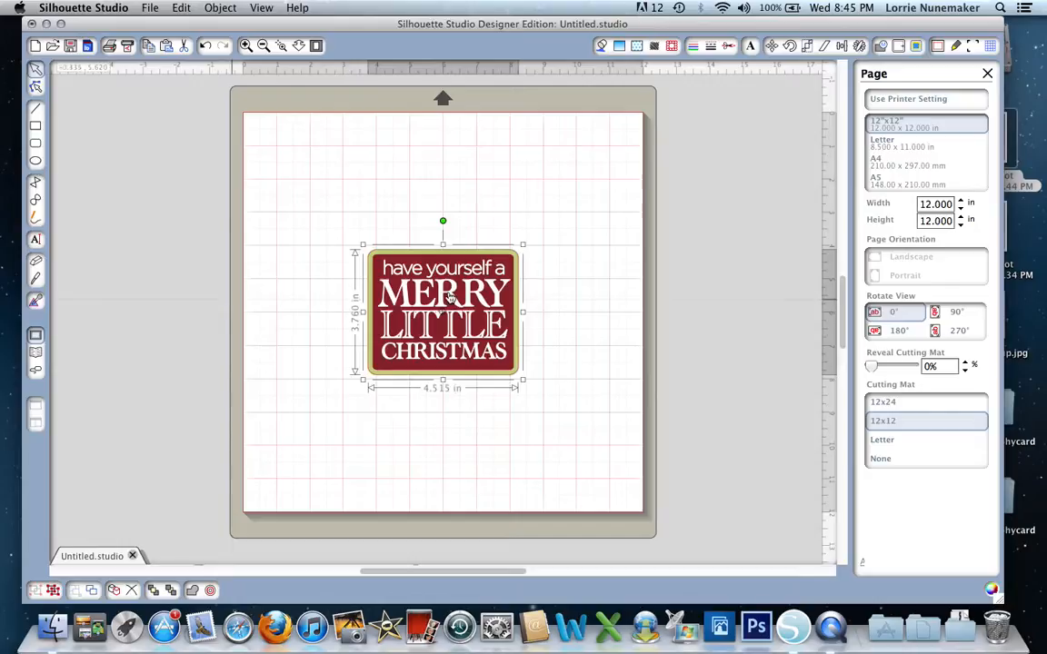
mouse_move(532, 277)
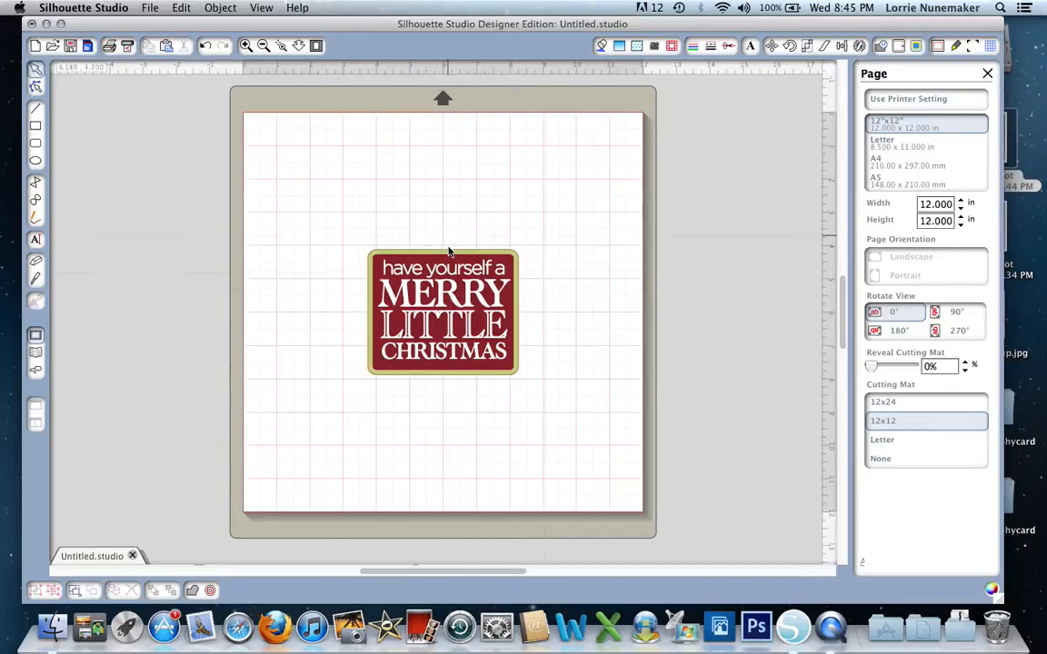
click(444, 312)
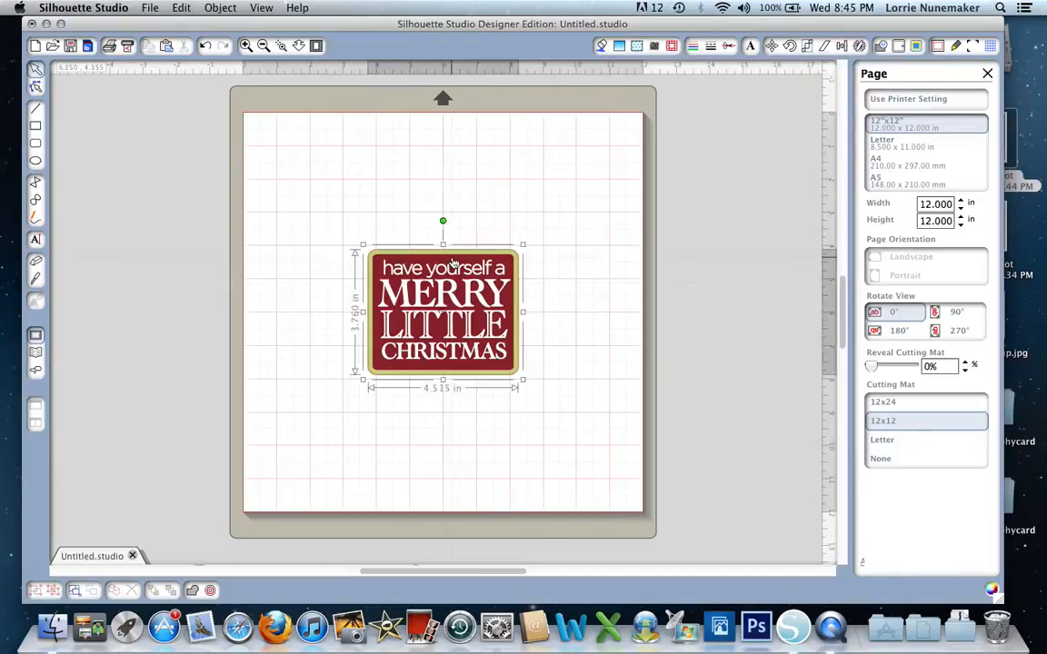
drag(443, 311, 502, 291)
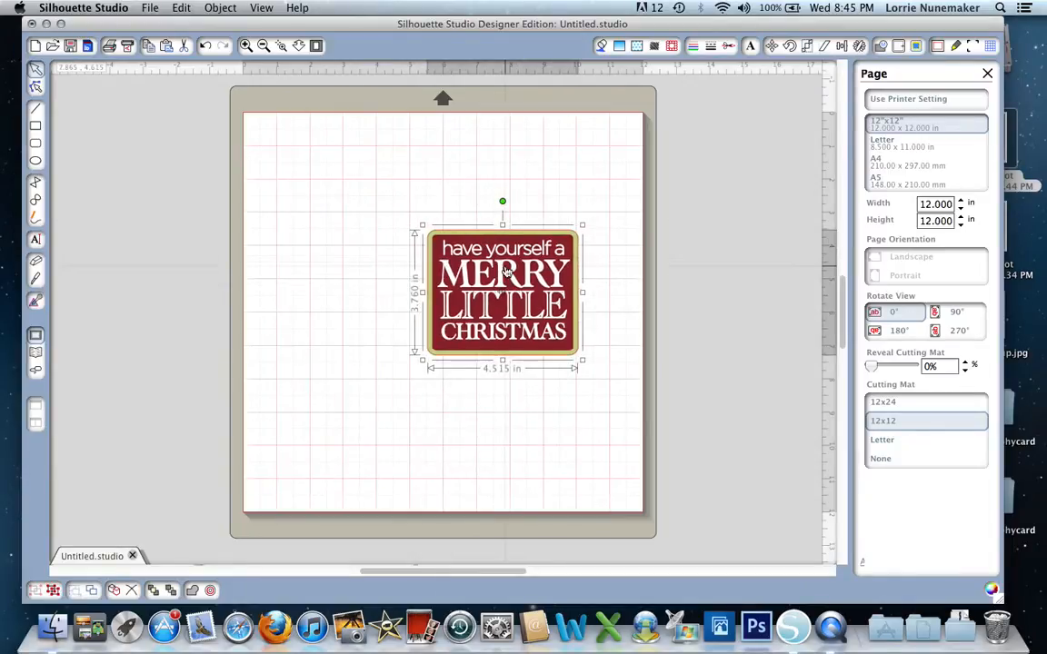
drag(503, 291, 521, 277)
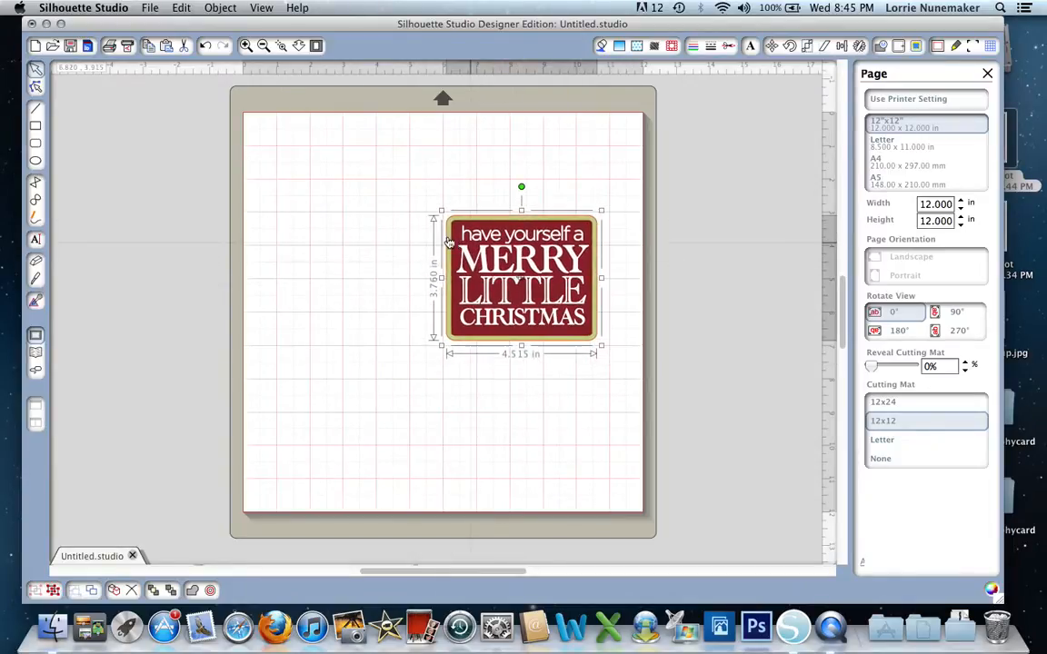
mouse_move(411, 245)
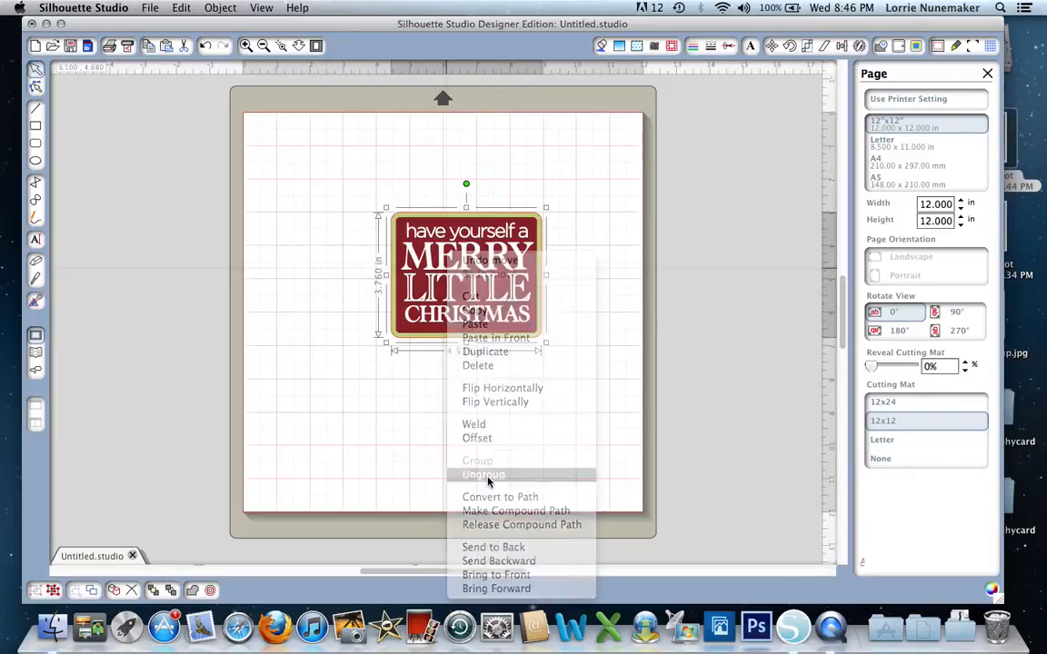
Step: Ungroup the label and pull the printed artwork down-left, away from the red cut line
click(545, 454)
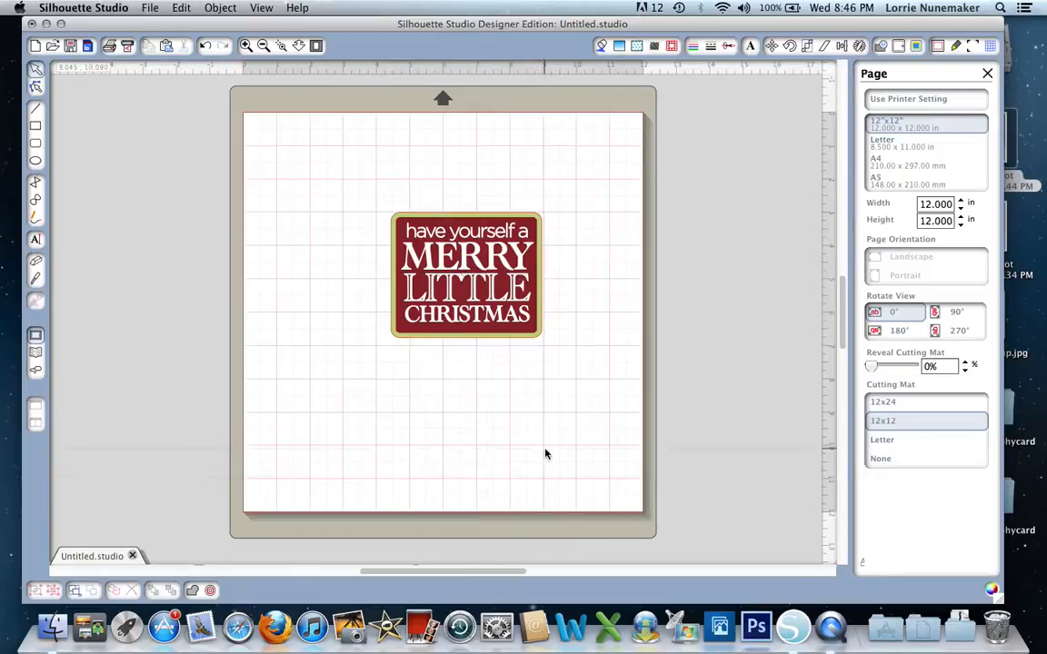
mouse_move(476, 329)
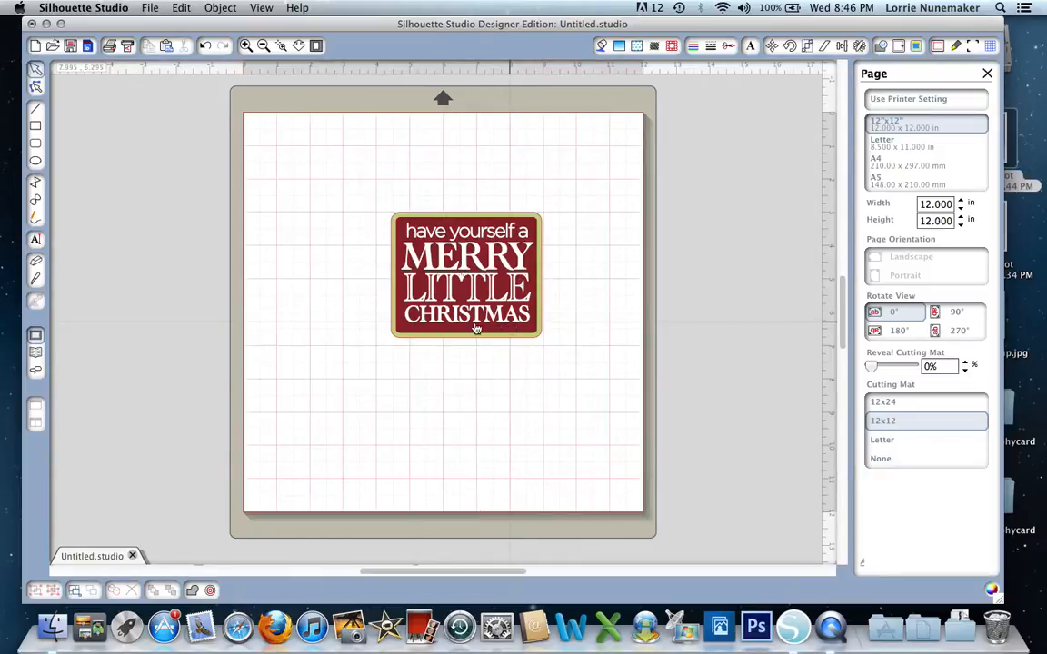
drag(466, 275, 411, 328)
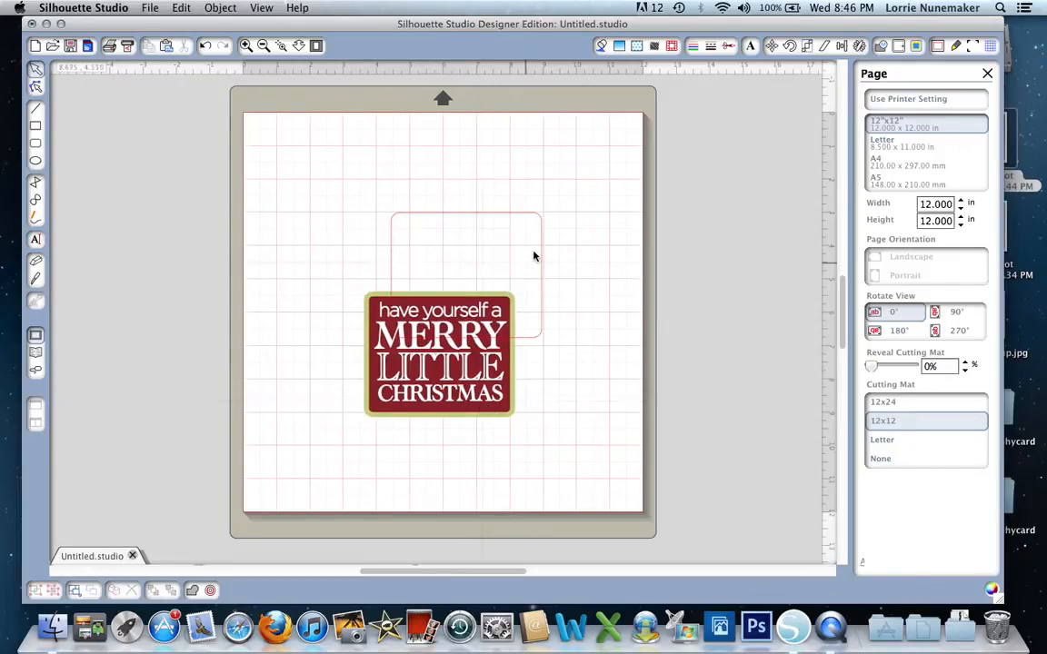
mouse_move(398, 278)
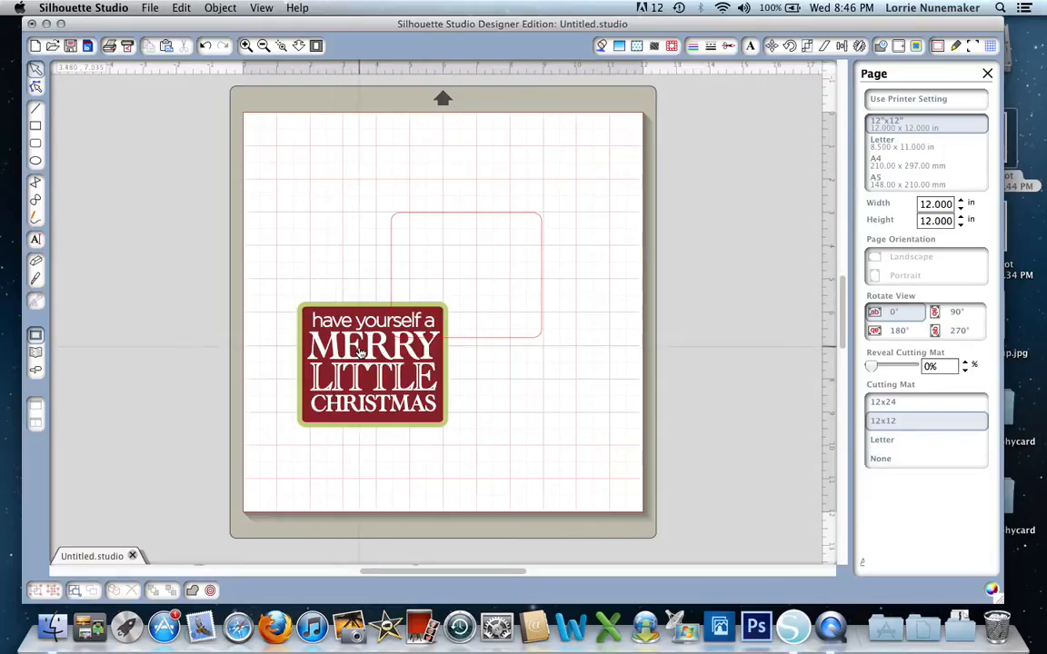
Step: Ungroup the printed artwork and drag the red text panel down-right off the green background
click(373, 364)
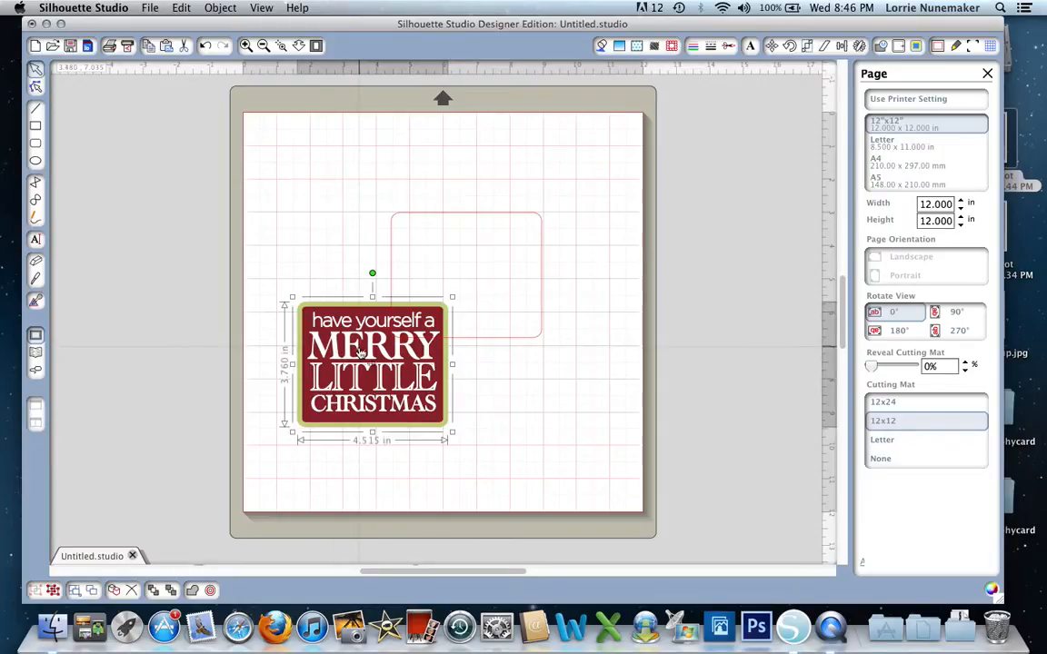
right_click(373, 355)
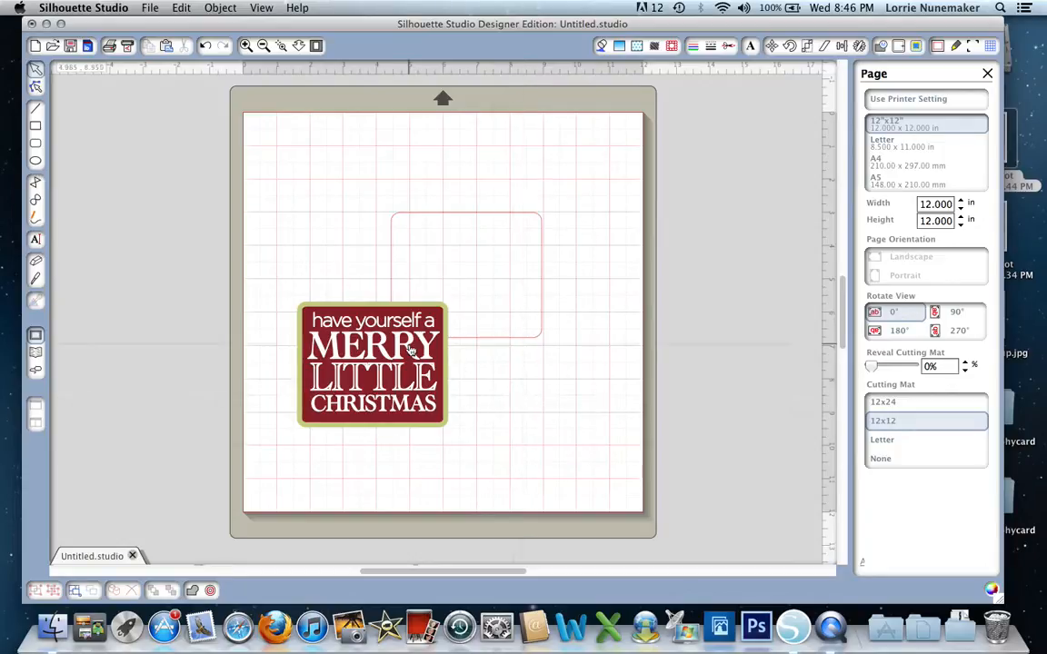
click(372, 364)
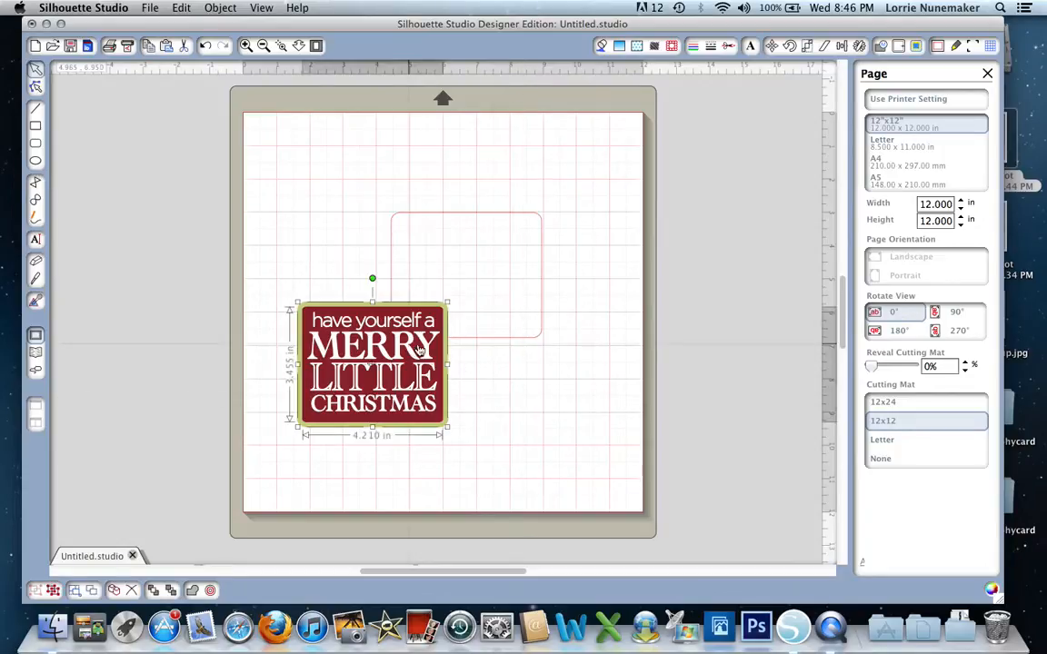
drag(373, 364, 484, 382)
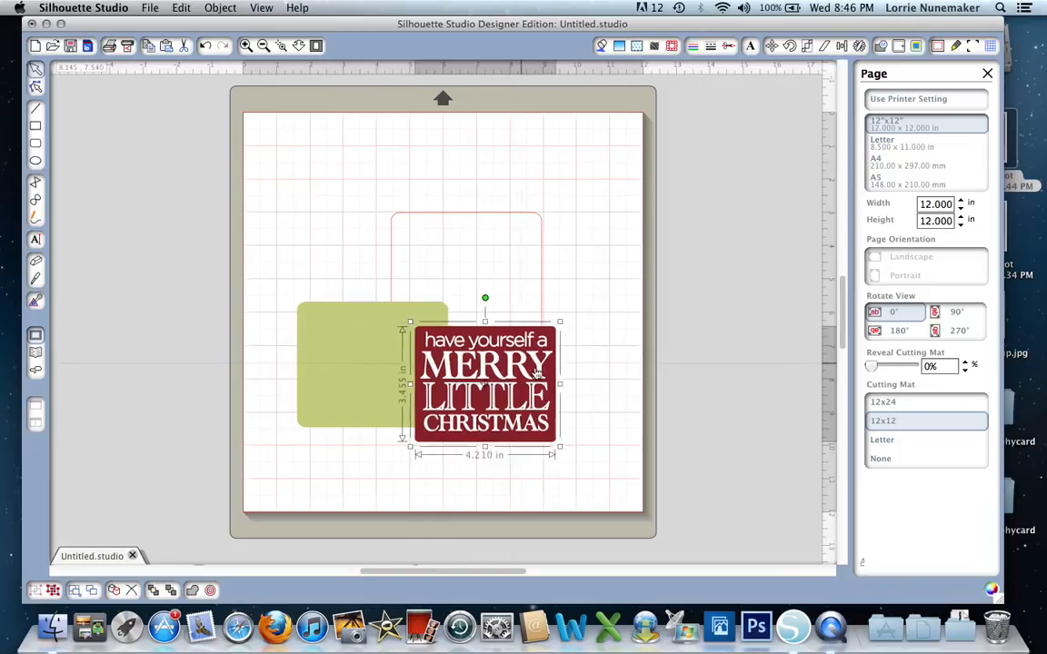
drag(485, 382, 543, 405)
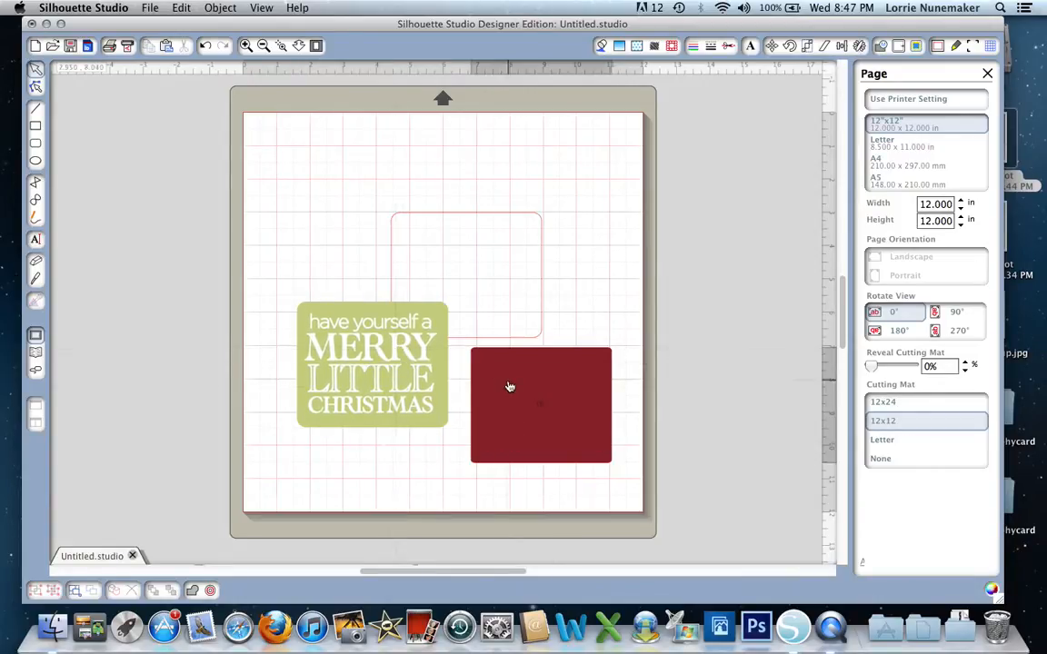
Step: Select the leftover empty red rectangle for removal
click(540, 405)
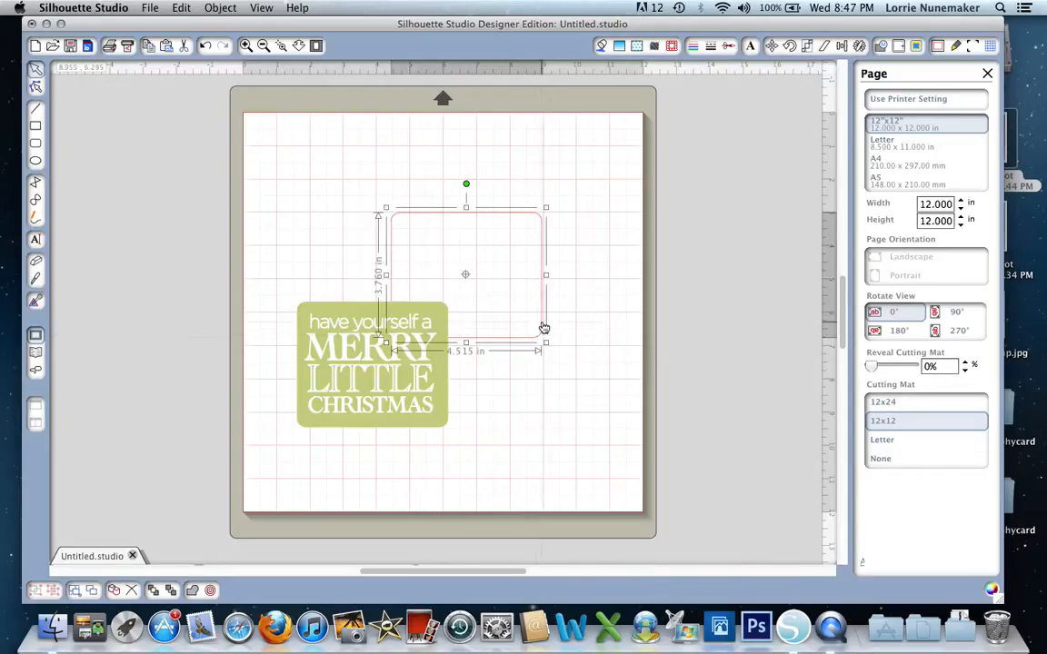
Step: Bring up the context menu on the red rounded-rectangle cut line to delete it
right_click(543, 327)
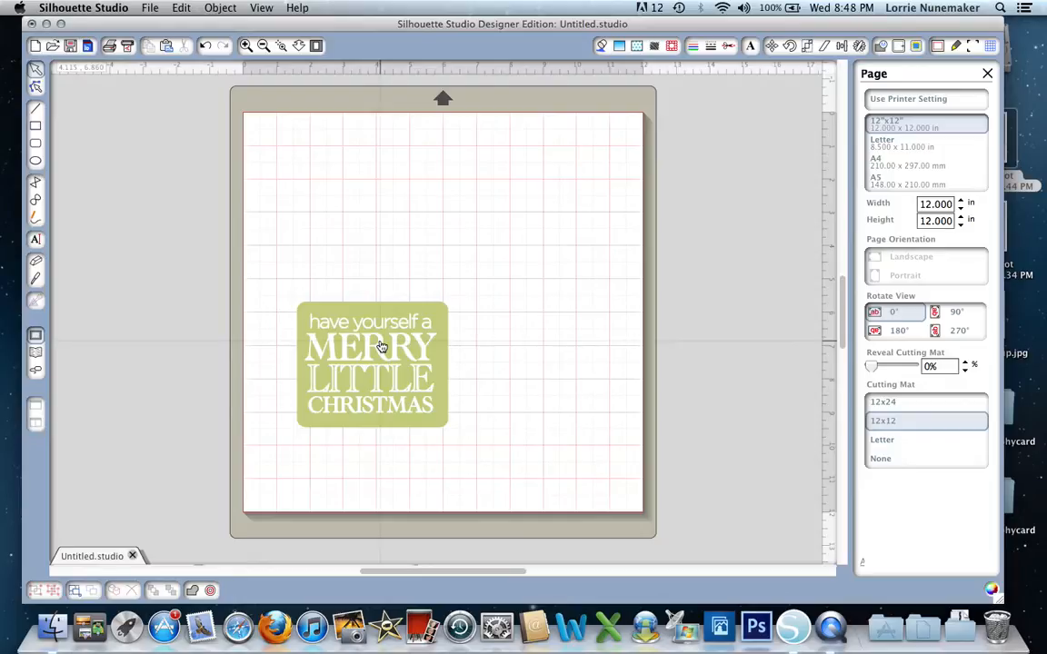
mouse_move(427, 332)
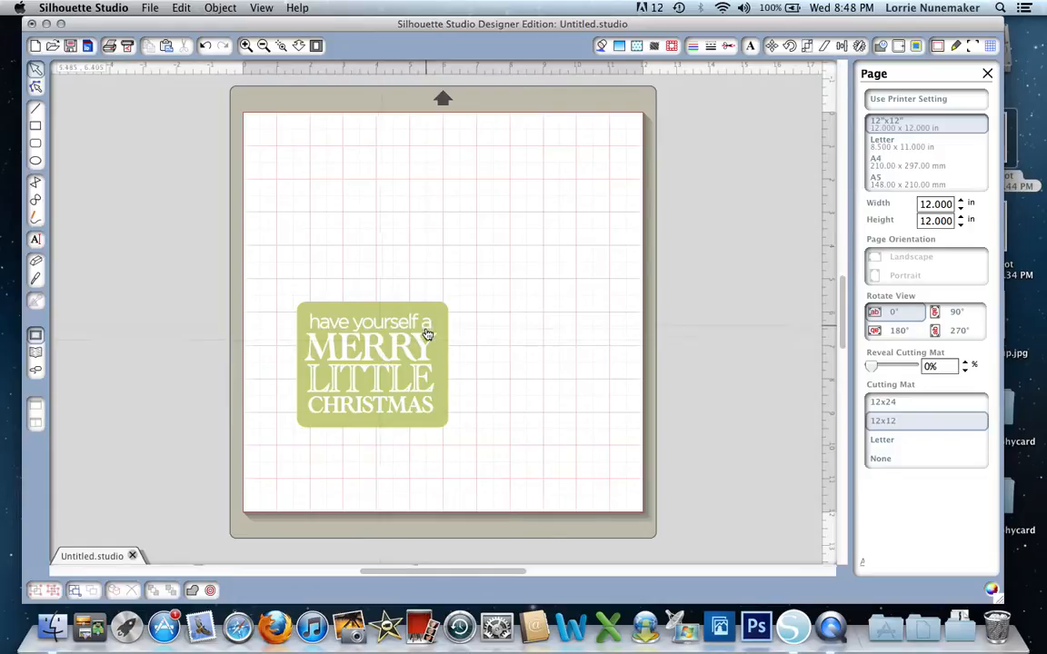